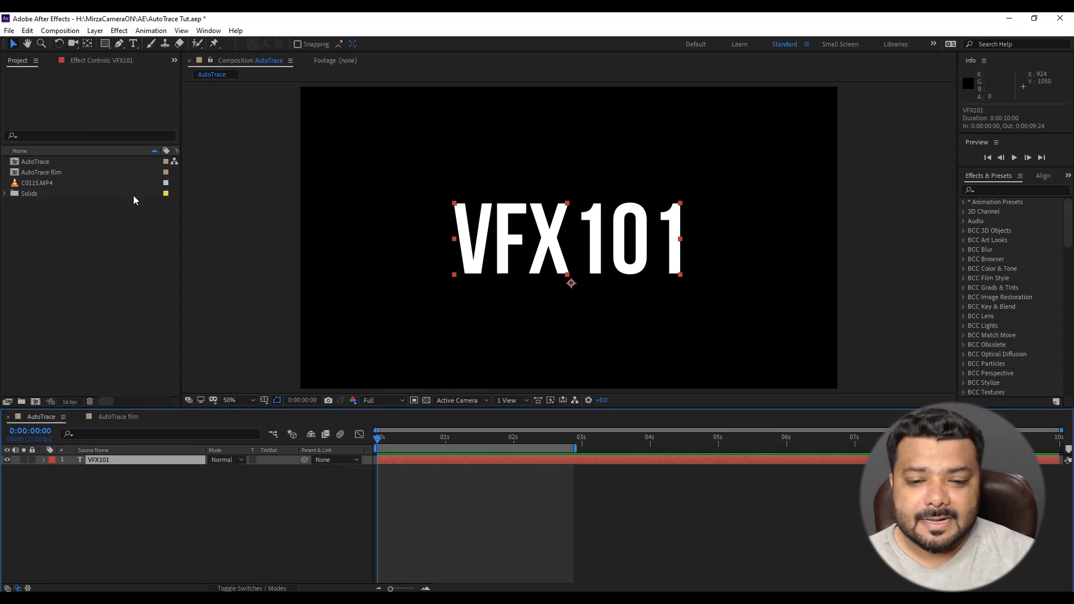
Step: Bring up the Auto-trace dialog for the VFX101 text layer
{"action": "left_click", "coordinate": [94, 31]}
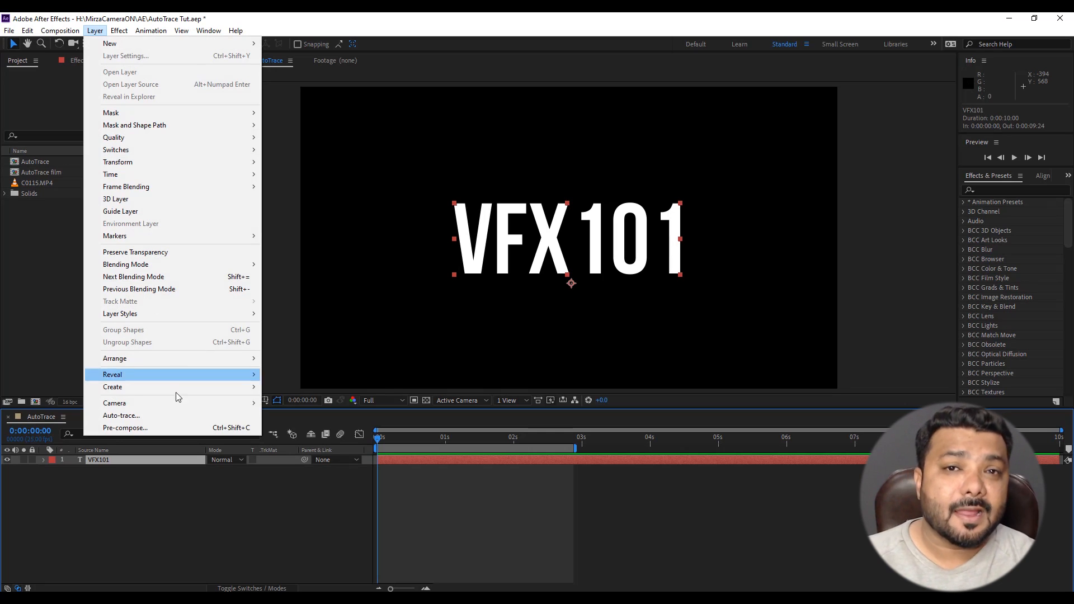
{"action": "mouse_move", "coordinate": [121, 415]}
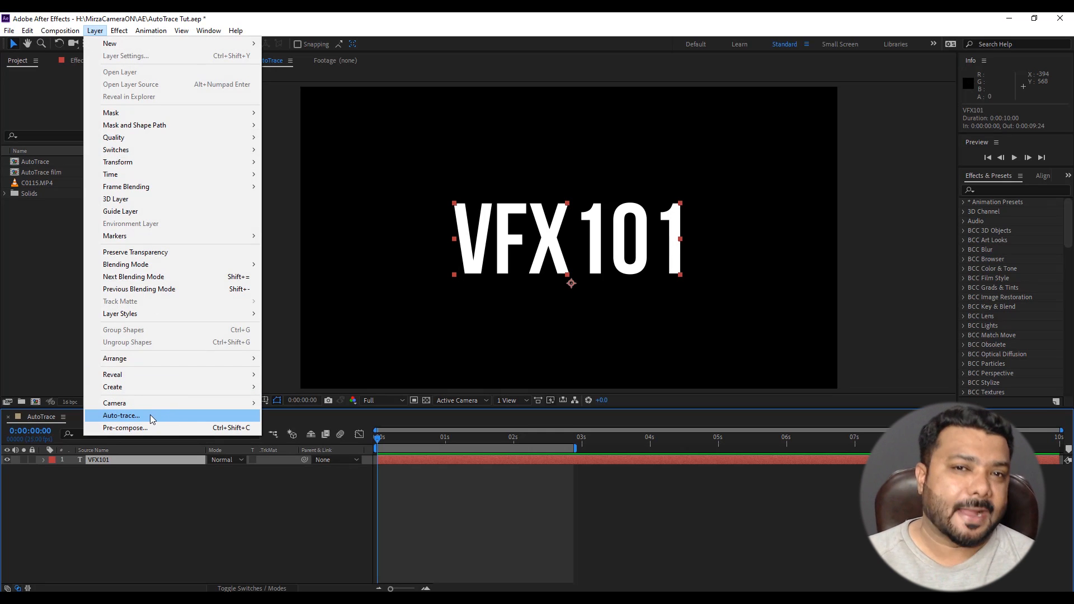
{"action": "left_click", "coordinate": [121, 416]}
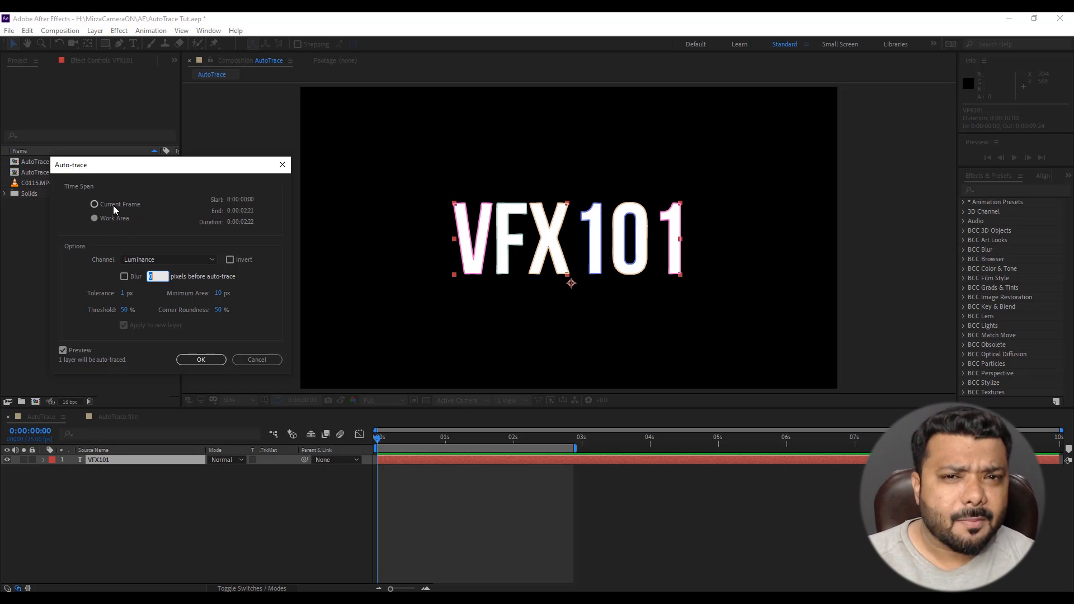
Step: Auto-trace the current frame's alpha channel into a new masked VFX101 layer
{"action": "left_click", "coordinate": [94, 218]}
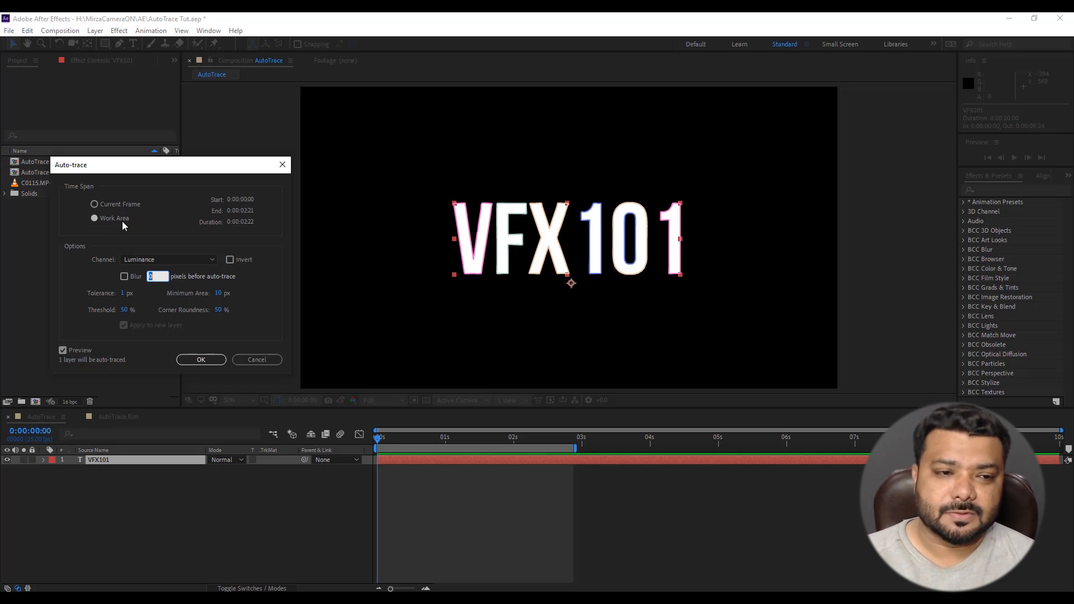
{"action": "left_click", "coordinate": [94, 204]}
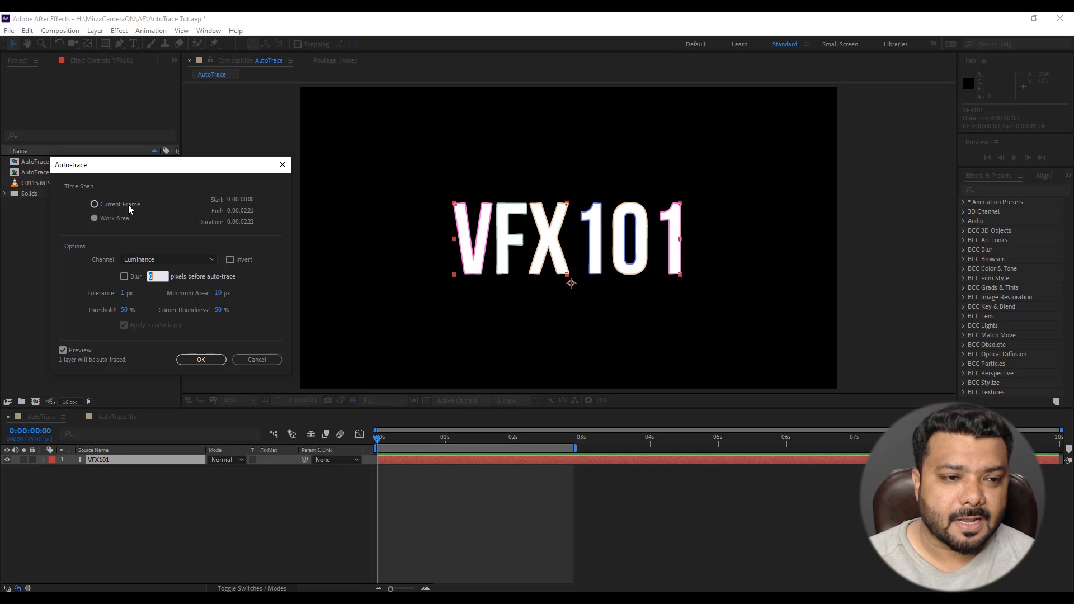
{"action": "left_click", "coordinate": [94, 204]}
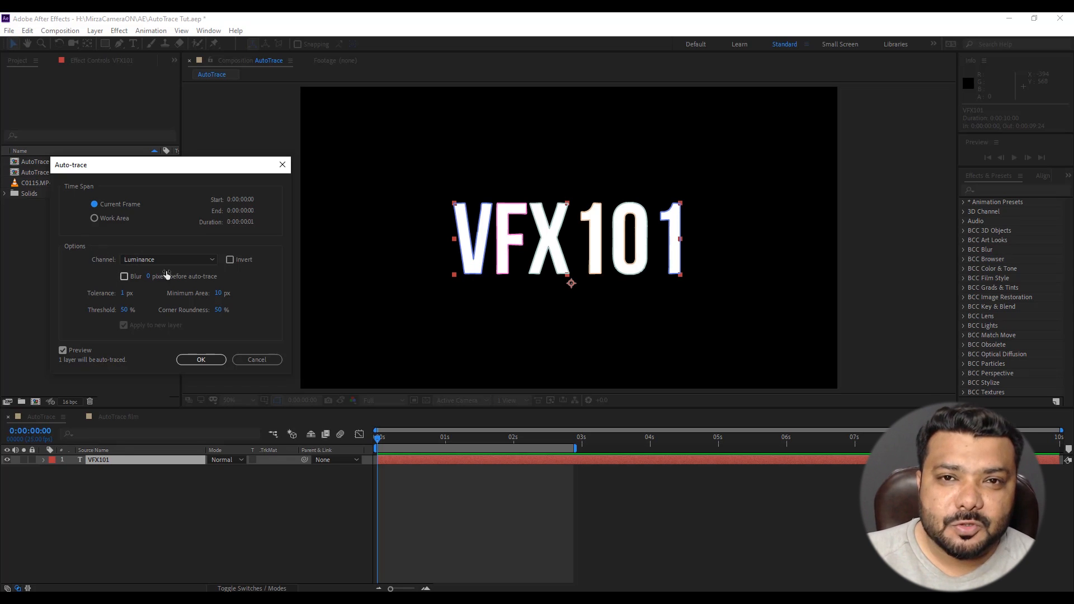
{"action": "left_click", "coordinate": [168, 258]}
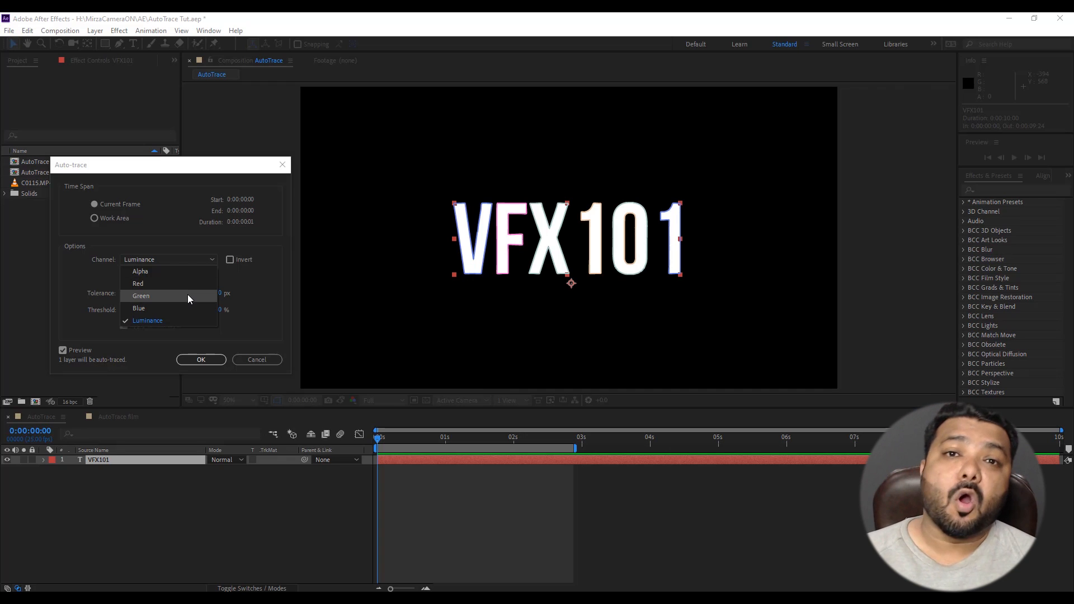
{"action": "mouse_move", "coordinate": [175, 283]}
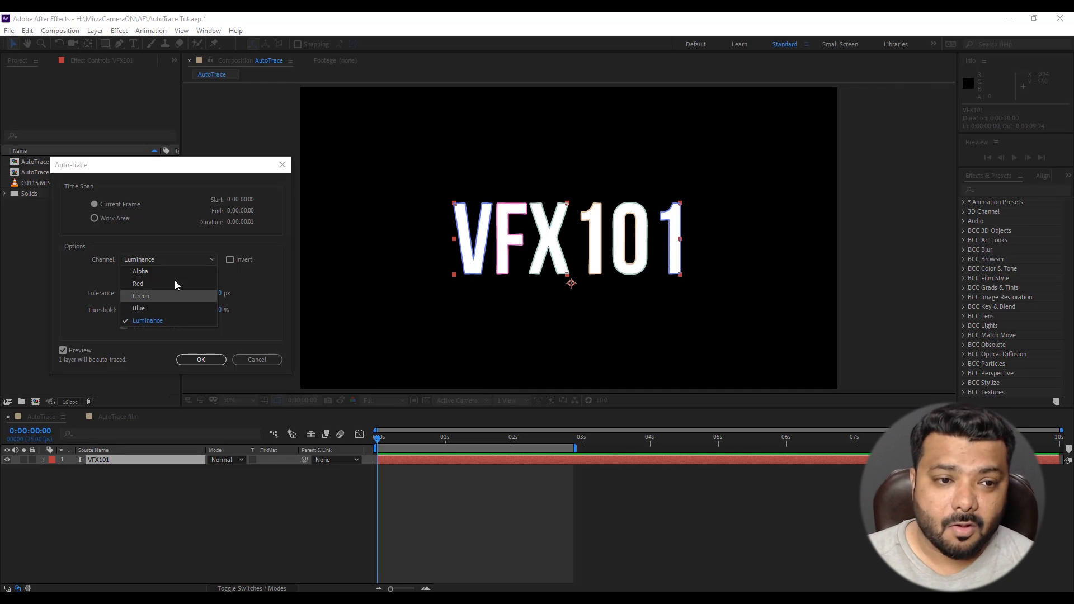
{"action": "left_click", "coordinate": [140, 271]}
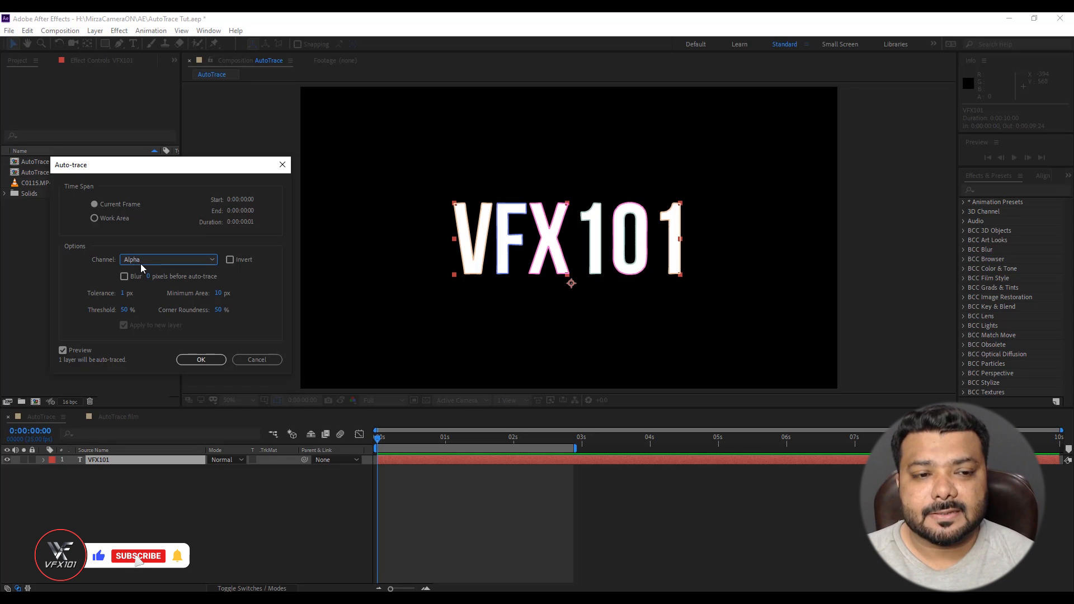
{"action": "left_click", "coordinate": [200, 359]}
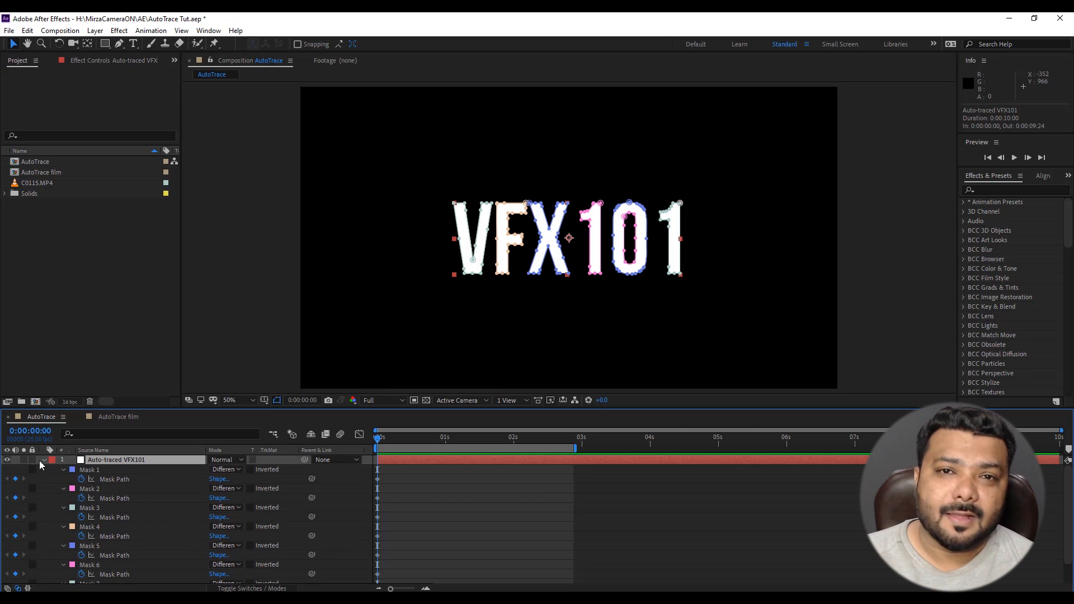
Step: Apply Video Copilot's Saber effect to the Auto-traced VFX101 layer
{"action": "left_click", "coordinate": [119, 30]}
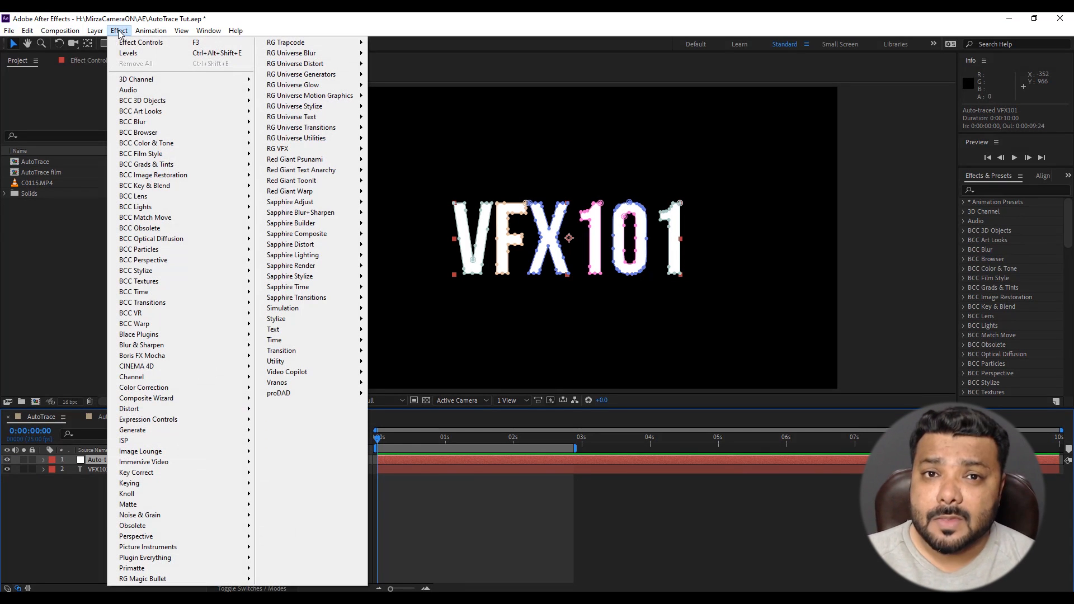
{"action": "mouse_move", "coordinate": [288, 371]}
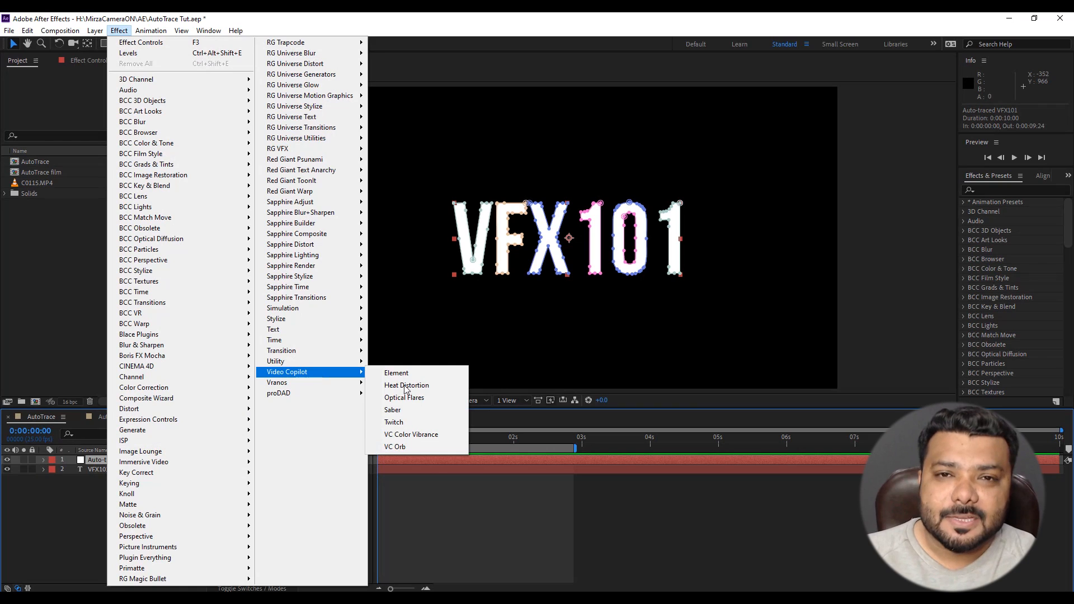
{"action": "left_click", "coordinate": [393, 409]}
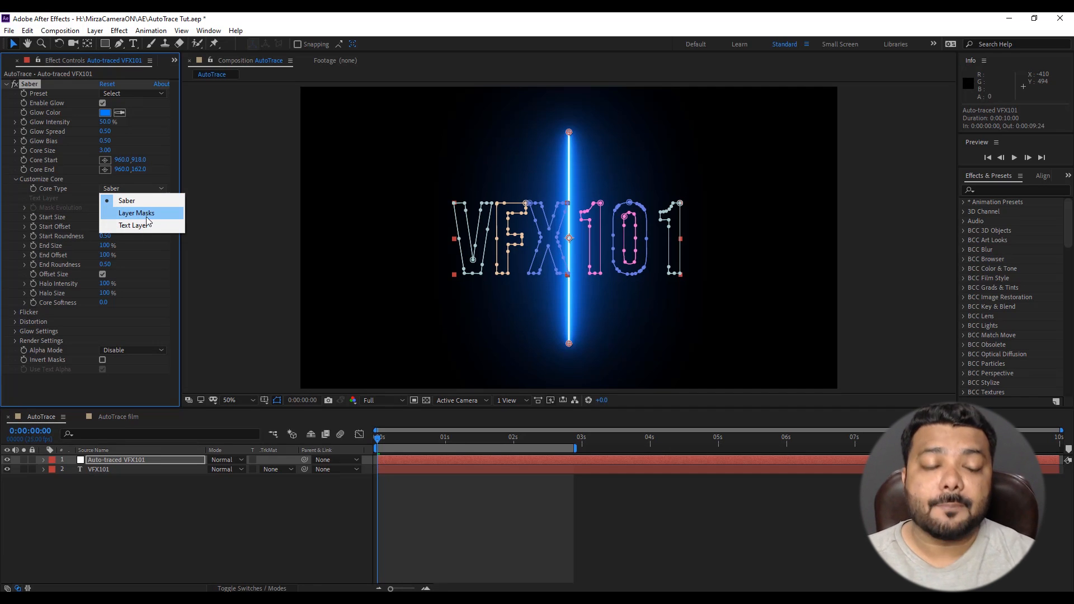
Step: Set Saber's Core Type to Layer Masks and apply the Arc Reactor preset
{"action": "left_click", "coordinate": [137, 213]}
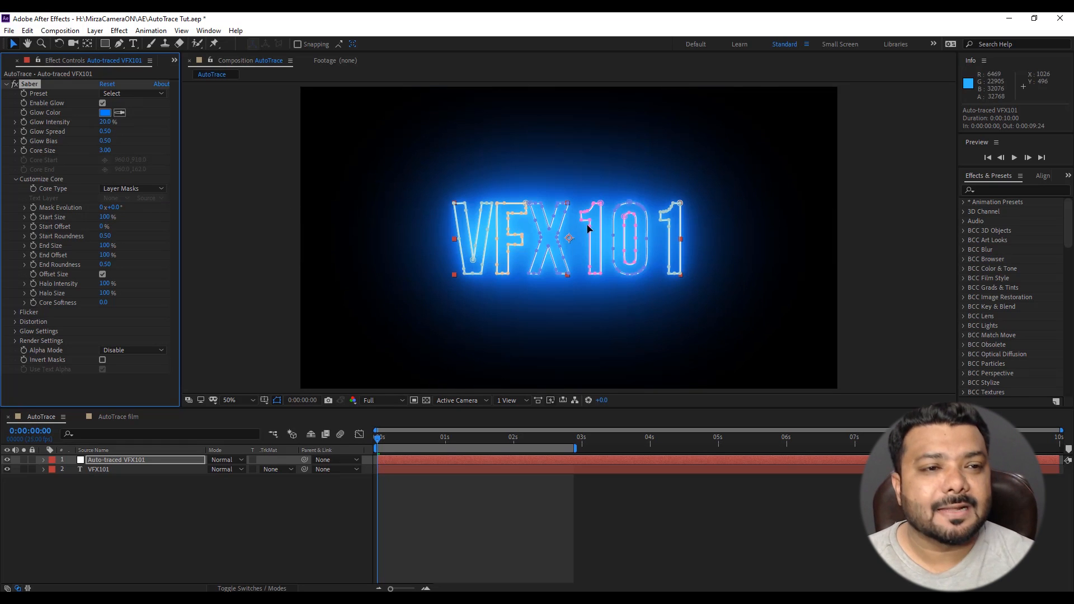
{"action": "left_click", "coordinate": [134, 93]}
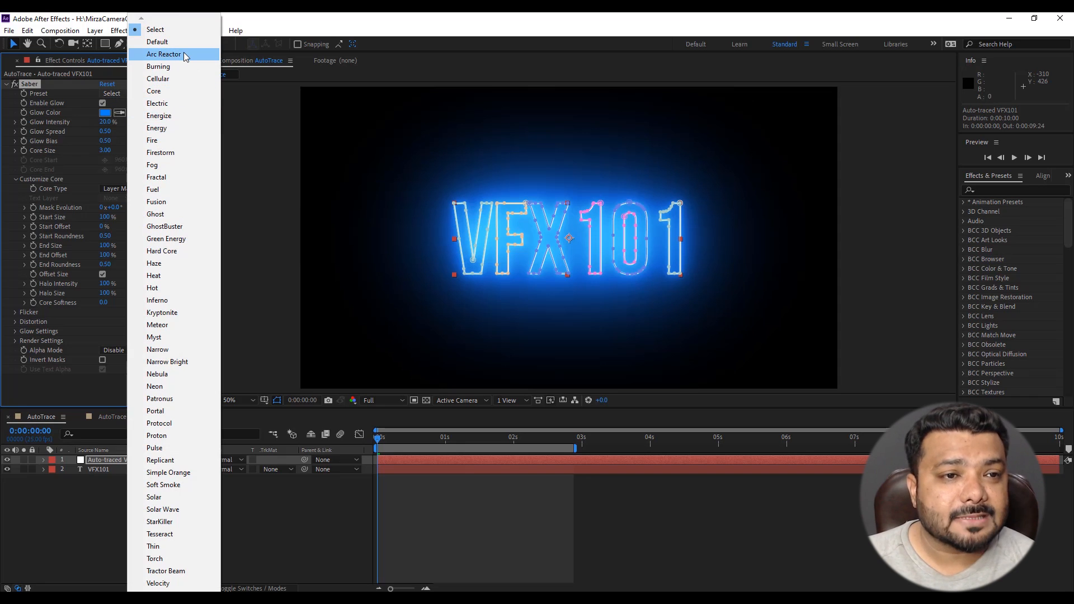
{"action": "left_click", "coordinate": [165, 54]}
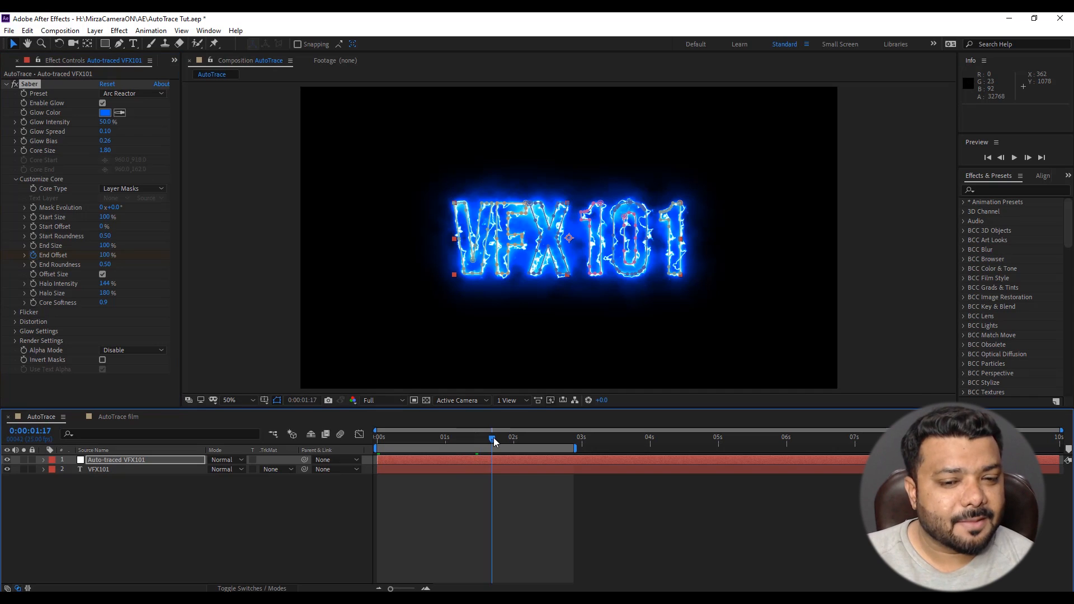
Step: Preview the glow at a later frame, then switch to the AutoTrace film composition
{"action": "left_click", "coordinate": [496, 438]}
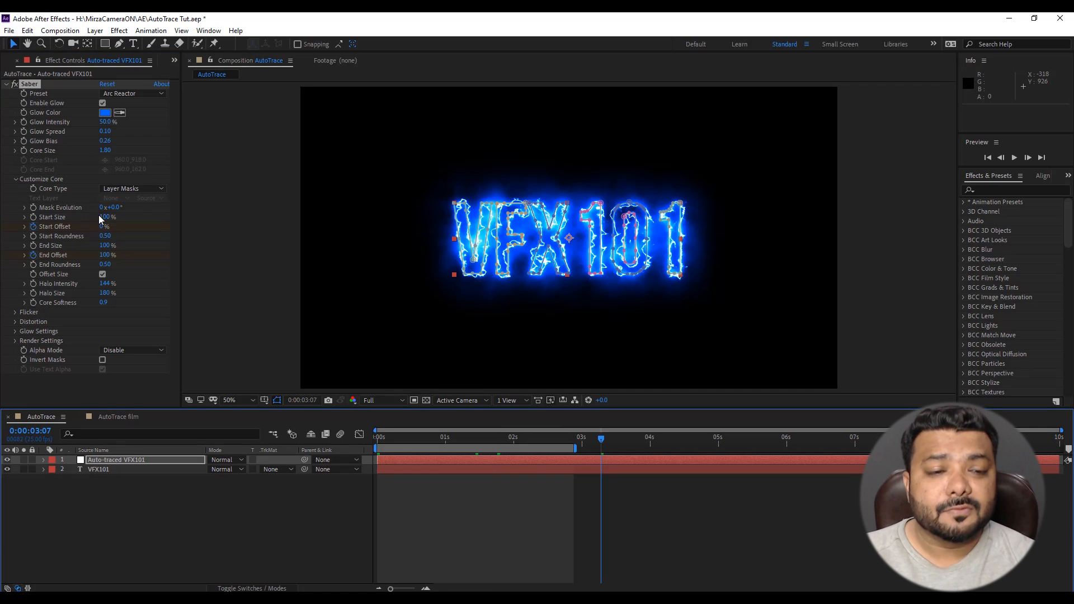
{"action": "left_click", "coordinate": [110, 227]}
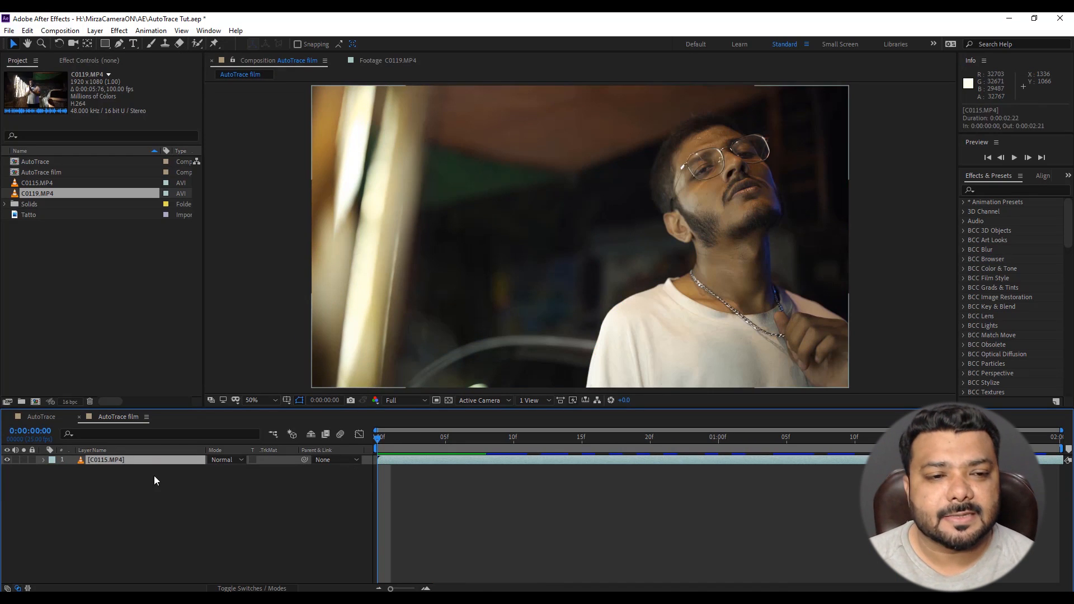
Step: Auto-trace the C0115.MP4 clip's red channel over the work area onto a new layer
{"action": "left_click", "coordinate": [94, 30]}
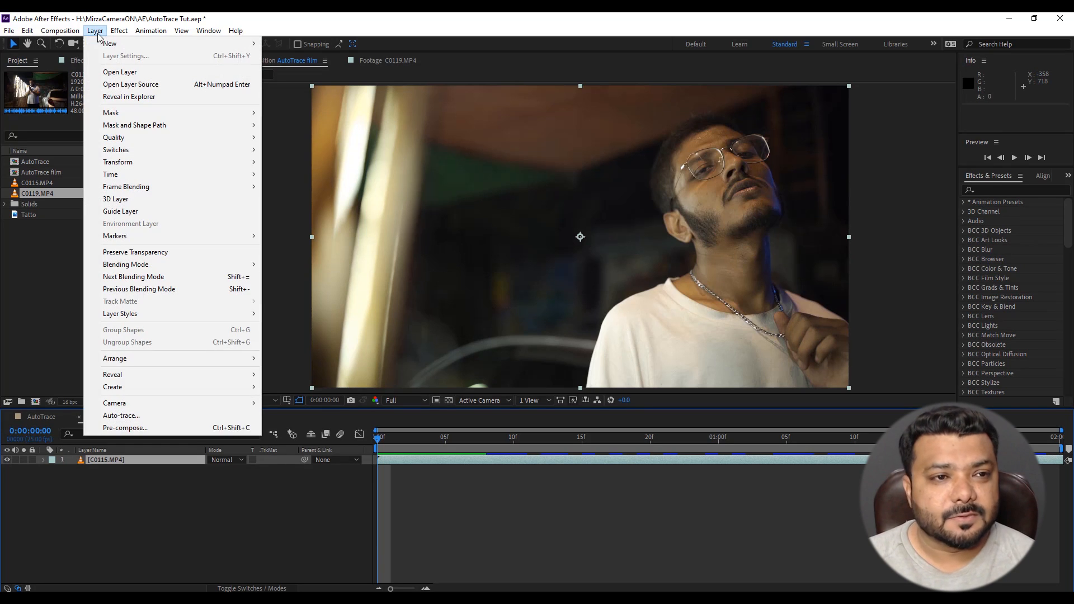
{"action": "left_click", "coordinate": [120, 415]}
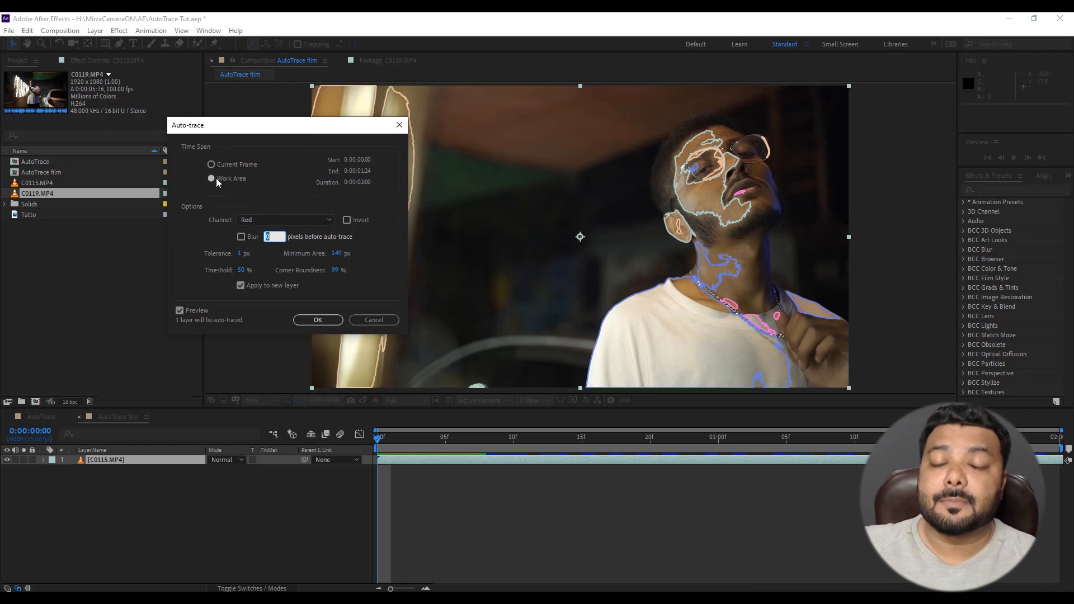
{"action": "mouse_move", "coordinate": [678, 185]}
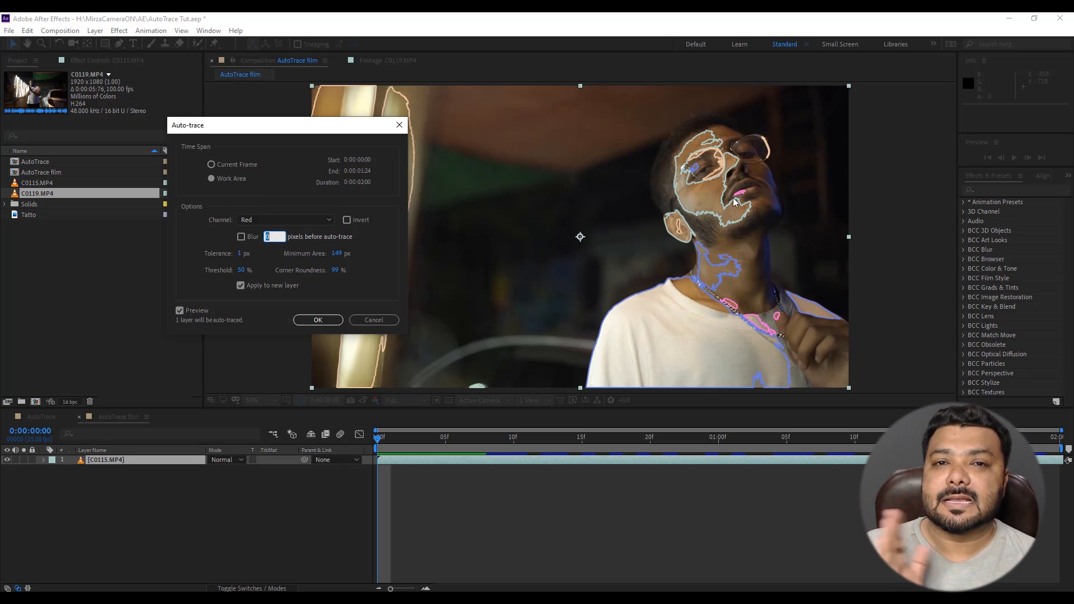
{"action": "mouse_move", "coordinate": [280, 265]}
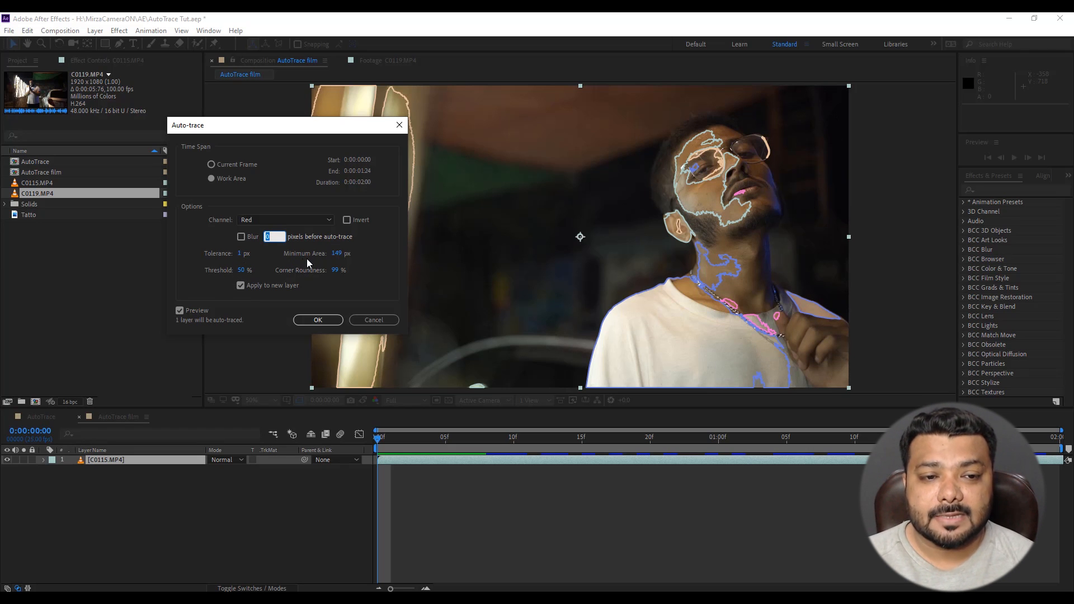
{"action": "mouse_move", "coordinate": [308, 288]}
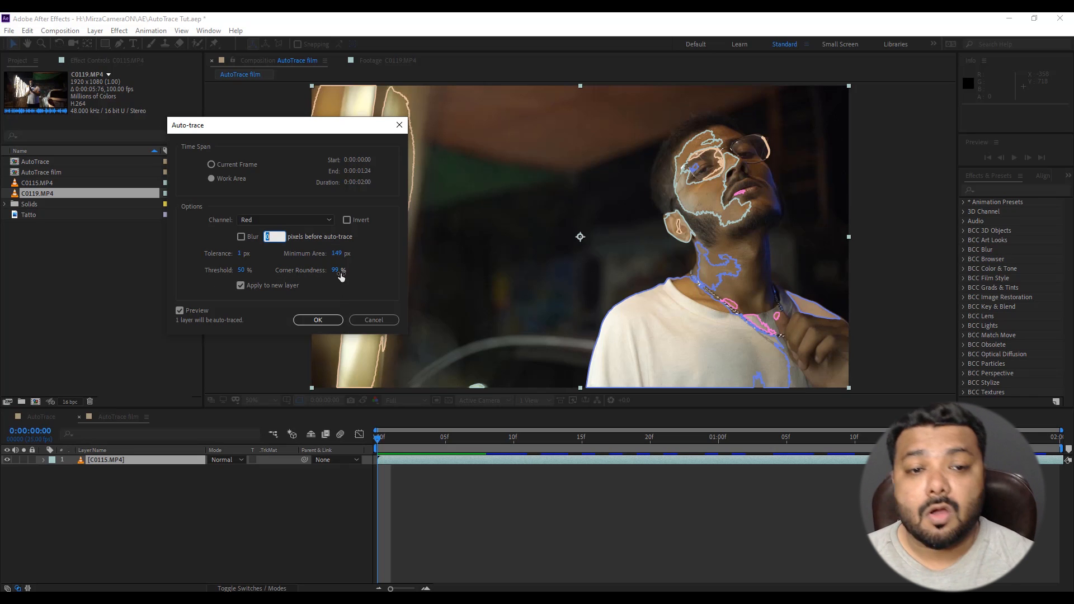
{"action": "mouse_move", "coordinate": [709, 349]}
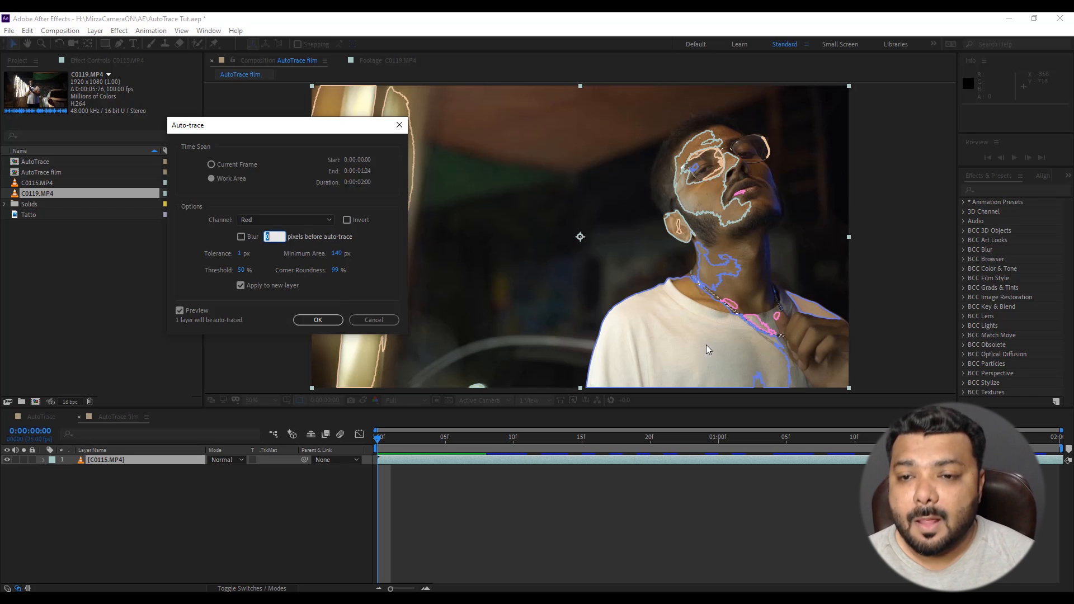
{"action": "left_click", "coordinate": [317, 320]}
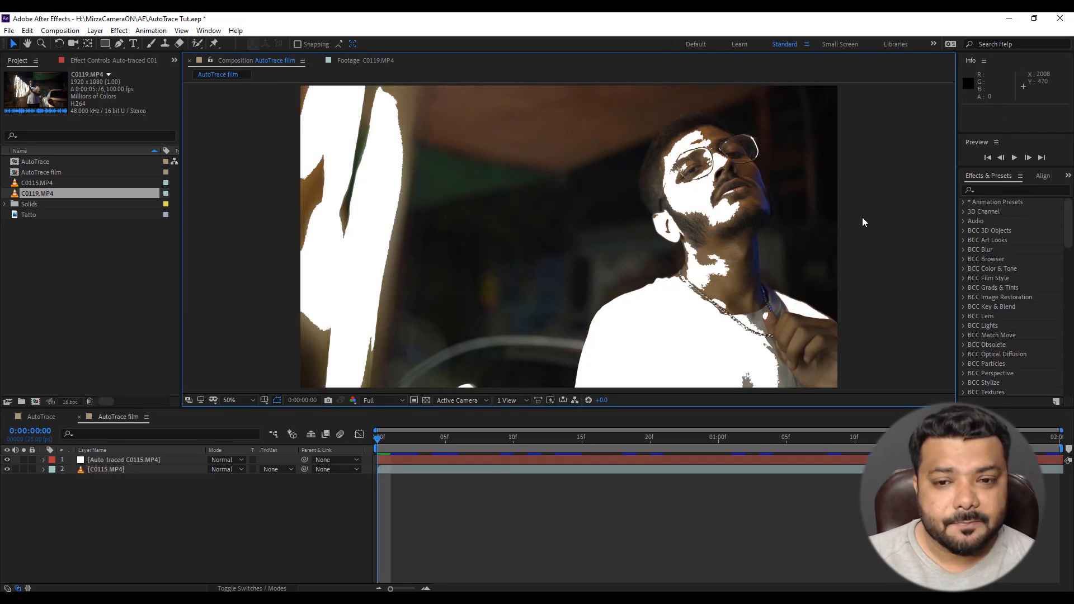
{"action": "left_click", "coordinate": [123, 460]}
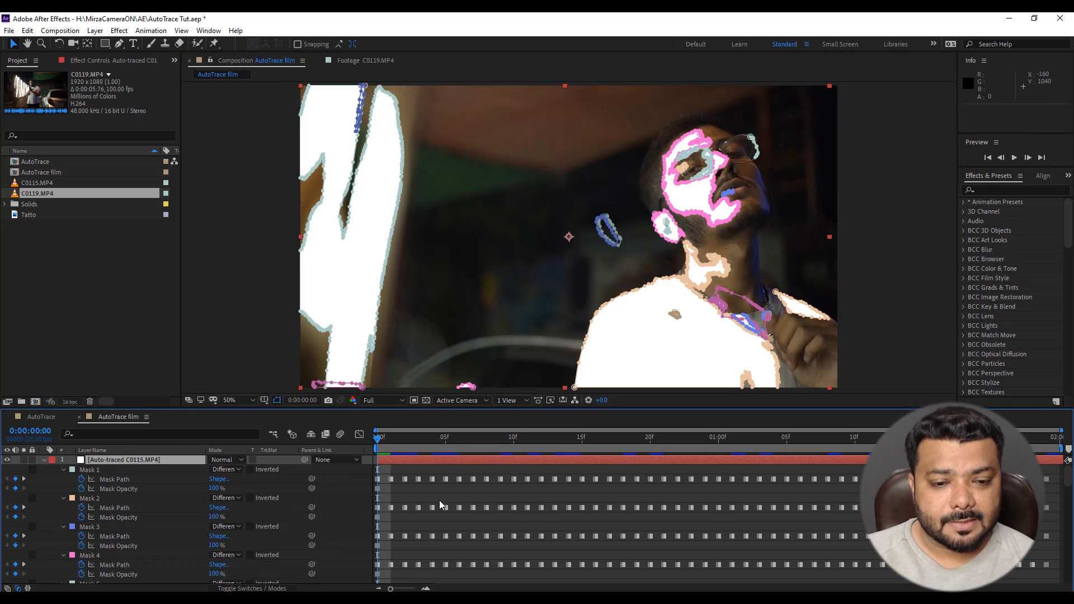
{"action": "key", "text": "space"}
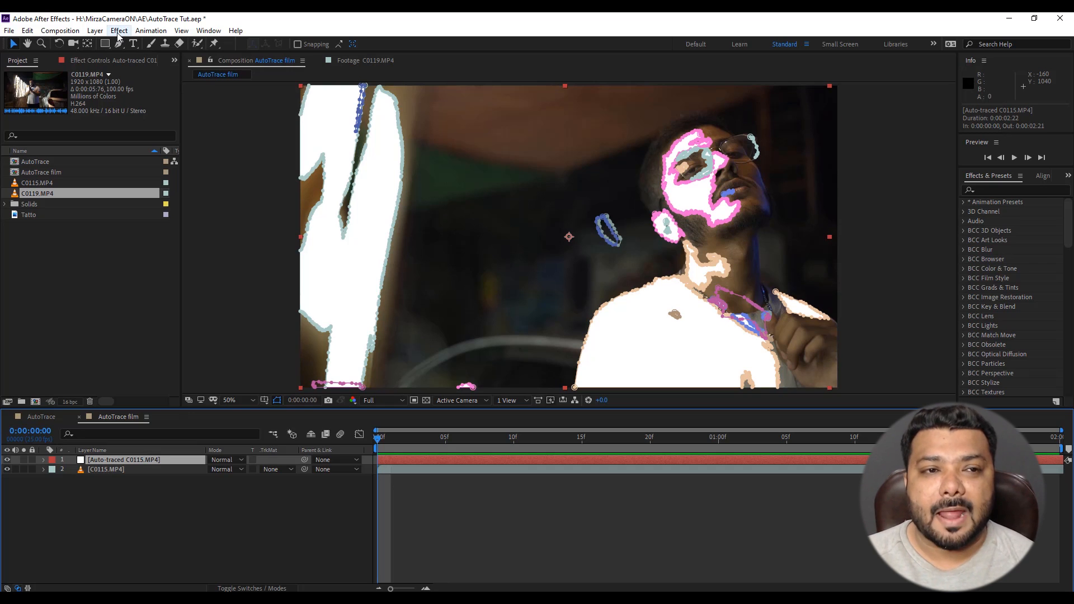
Step: Add a 4-Color Gradient to the auto-traced layer and blend it in Divide mode
{"action": "left_click", "coordinate": [119, 30]}
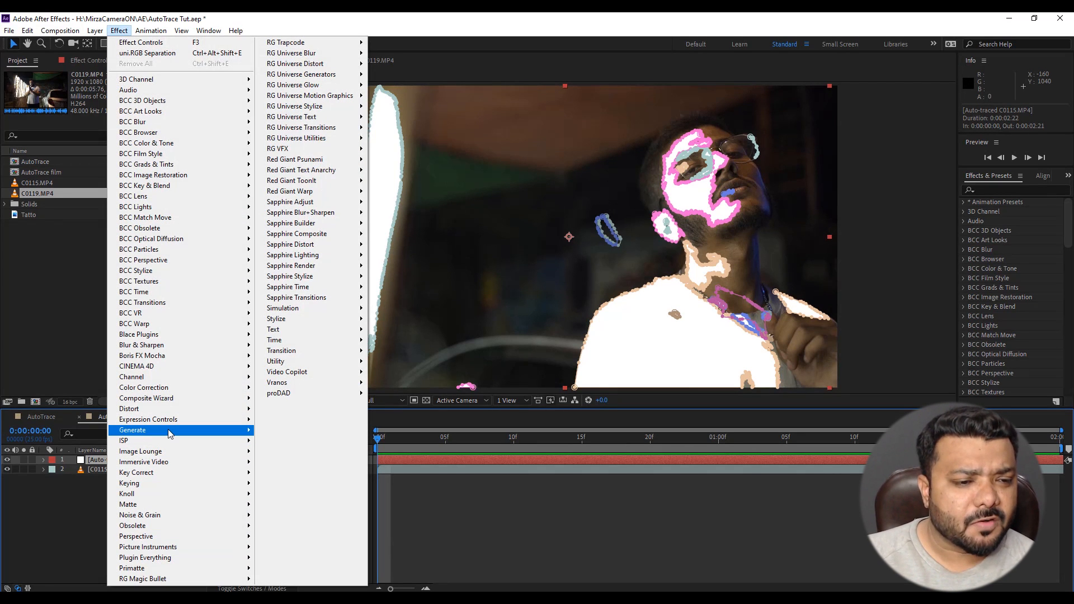
{"action": "left_click", "coordinate": [295, 121]}
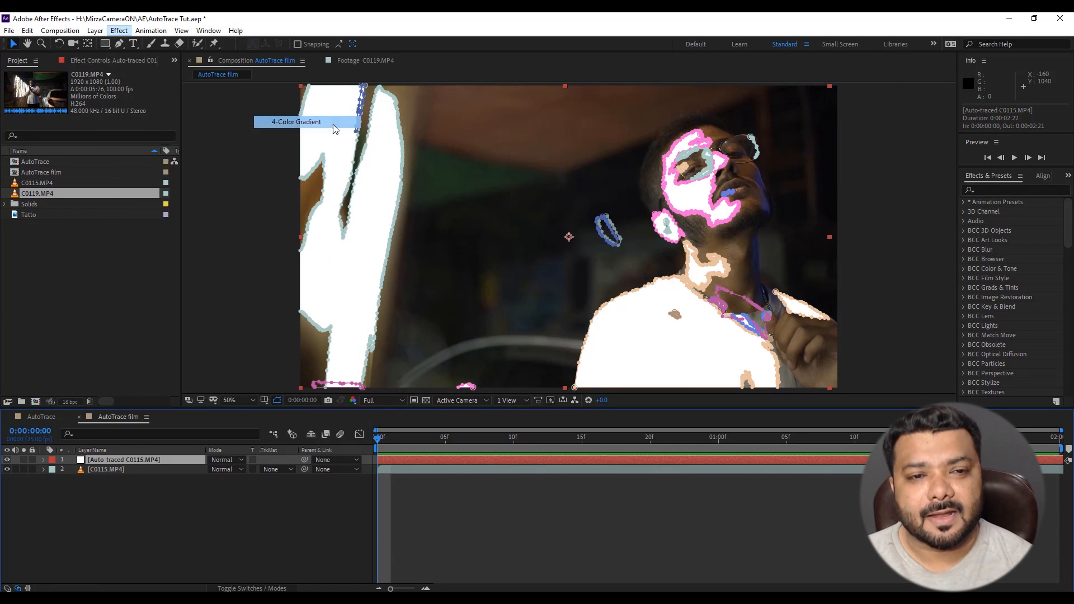
{"action": "left_click", "coordinate": [226, 460]}
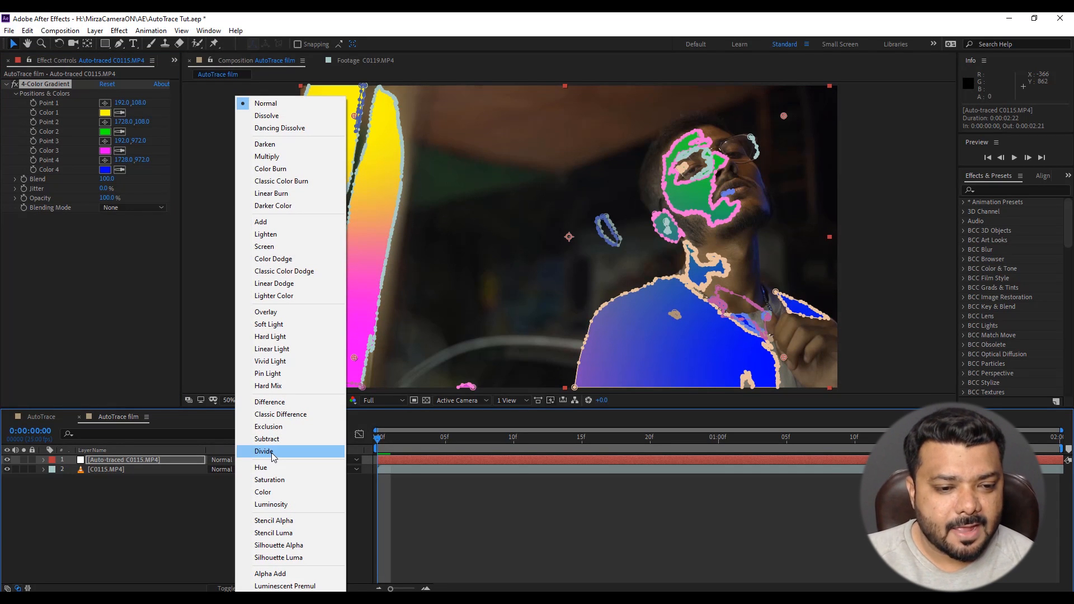
{"action": "left_click", "coordinate": [264, 451]}
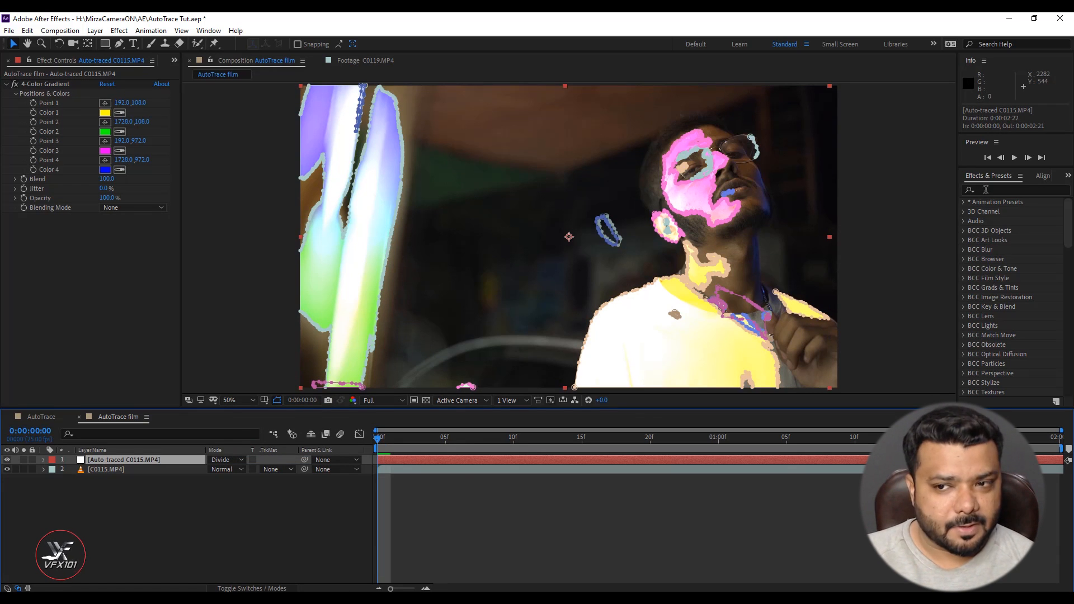
{"action": "type", "text": "rgb"}
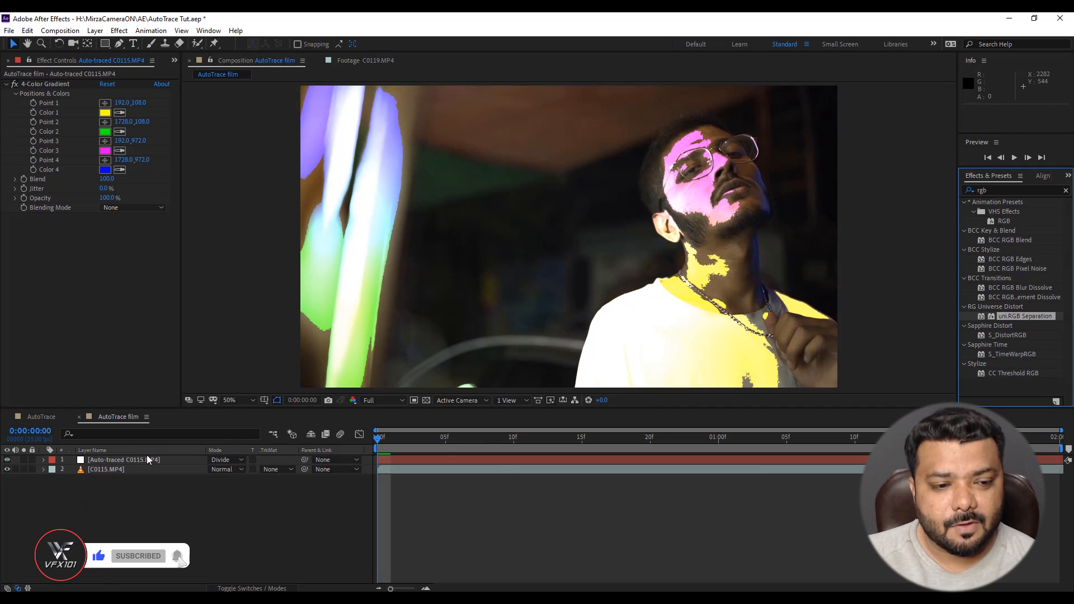
Step: Return to the AutoTrace composition holding the VFX101 layers
{"action": "double_click", "coordinate": [1026, 316]}
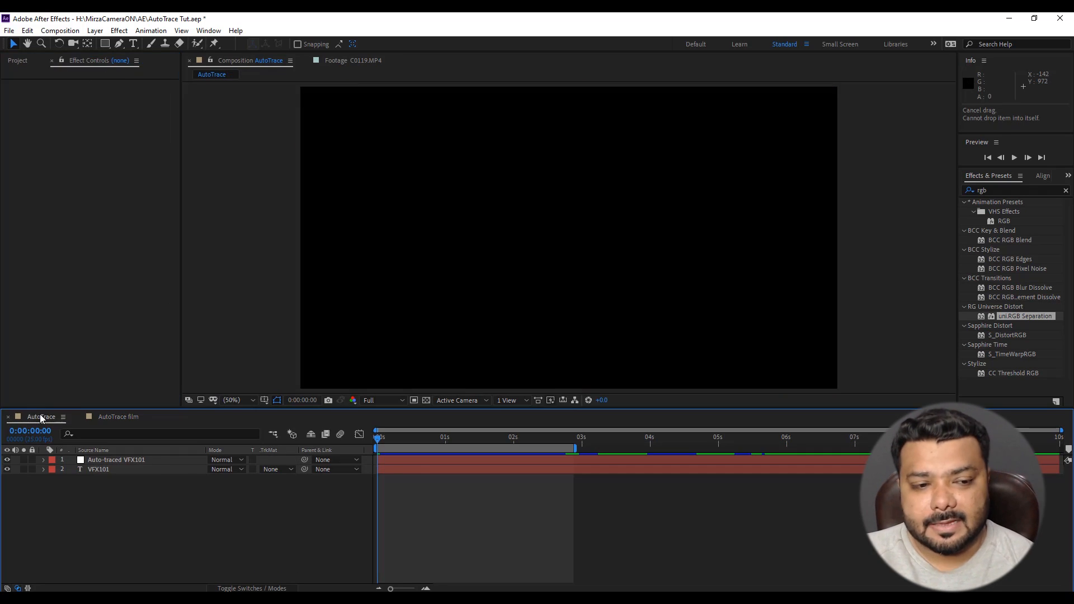
Step: Carry Saber to a duplicated traced layer in Screen mode and add an adjustment layer on top
{"action": "left_click", "coordinate": [115, 460]}
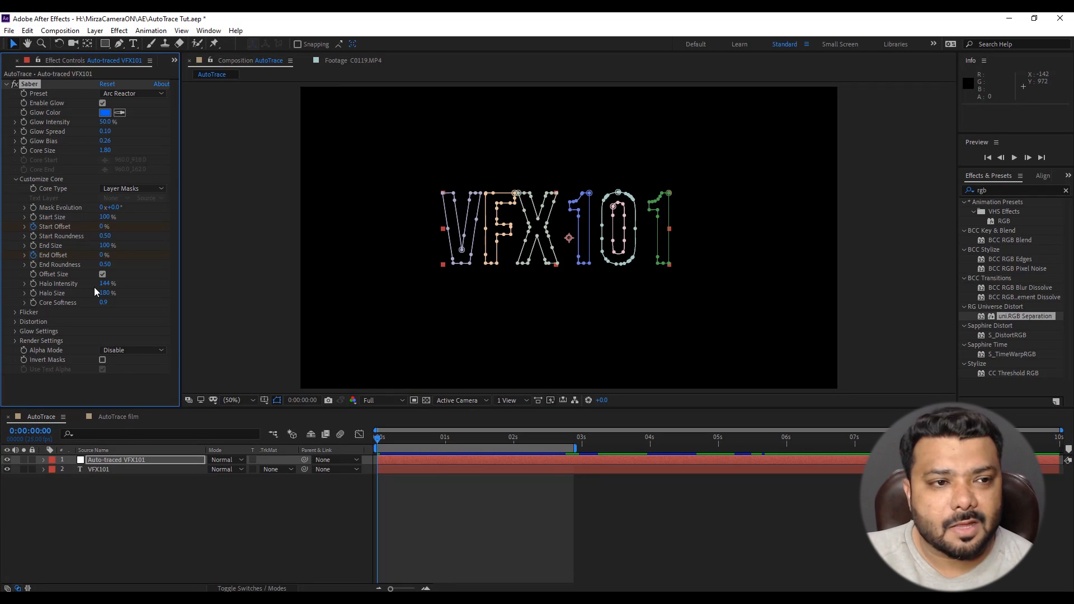
{"action": "left_click", "coordinate": [117, 416]}
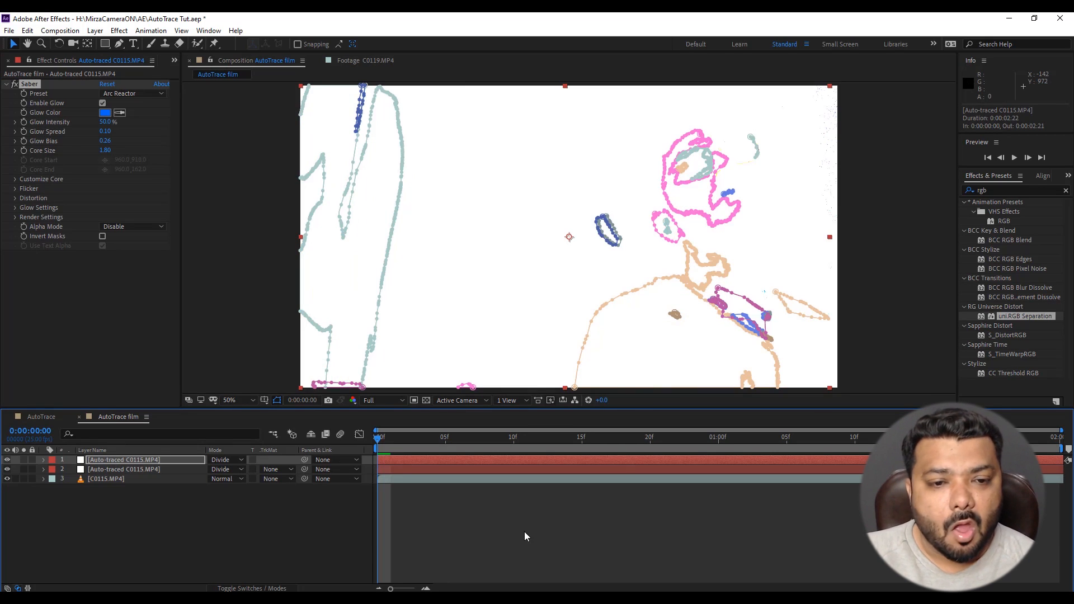
{"action": "left_click", "coordinate": [230, 460]}
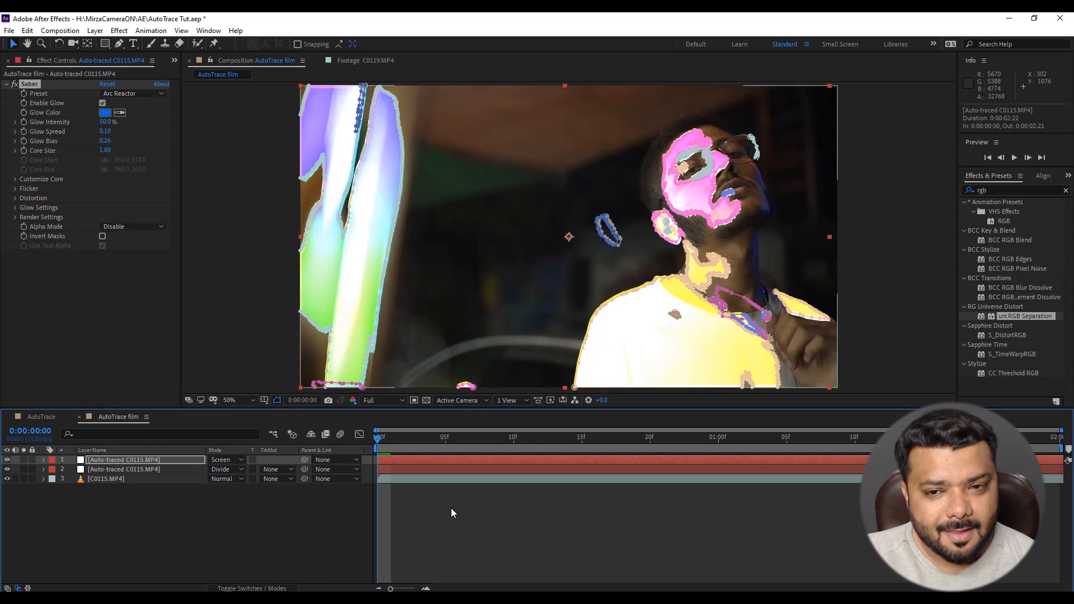
{"action": "left_click", "coordinate": [94, 30]}
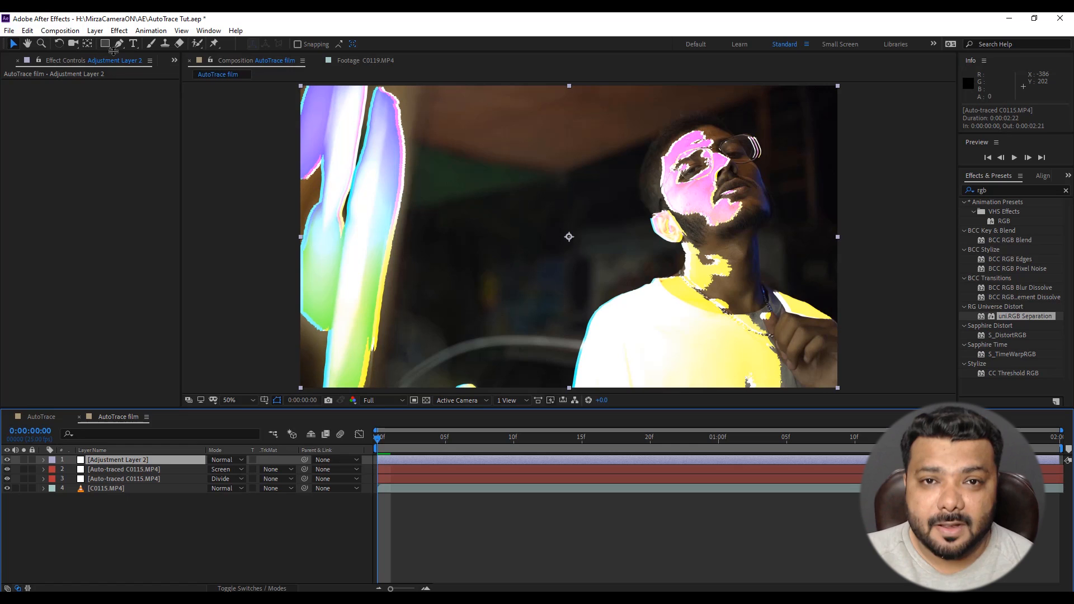
Step: Grade the adjustment layer with Magic Bullet Looks' Onslaught look and play back the result
{"action": "left_click", "coordinate": [118, 30]}
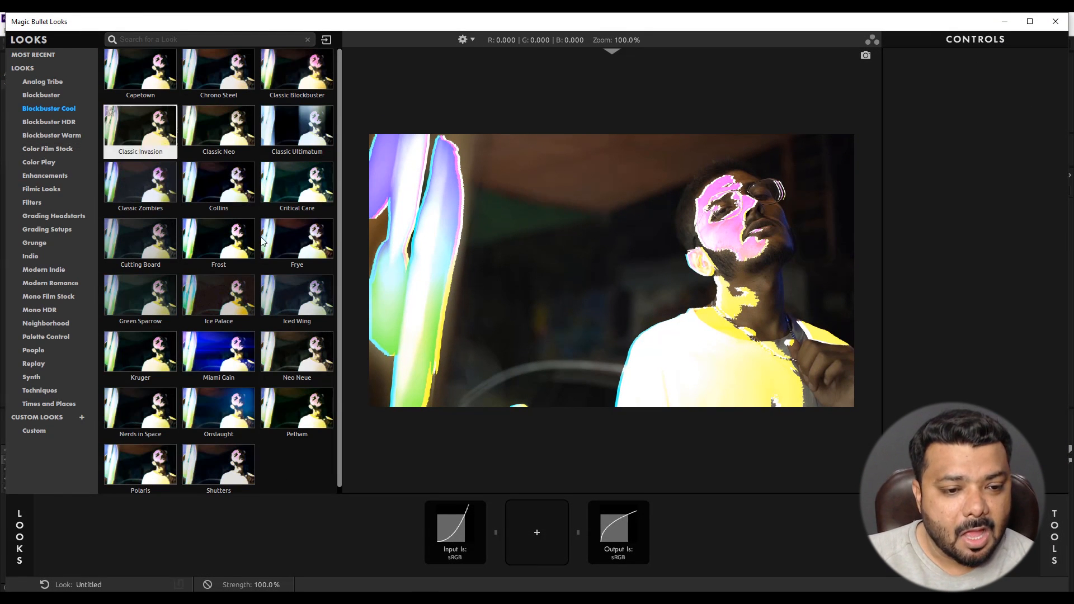
{"action": "left_click", "coordinate": [218, 407]}
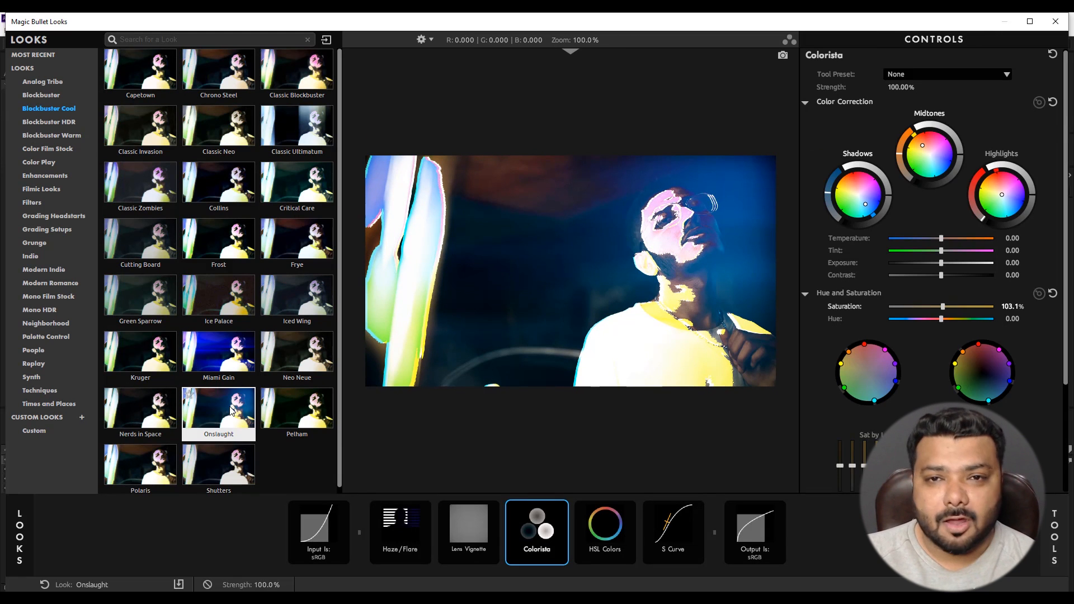
{"action": "left_click", "coordinate": [536, 533]}
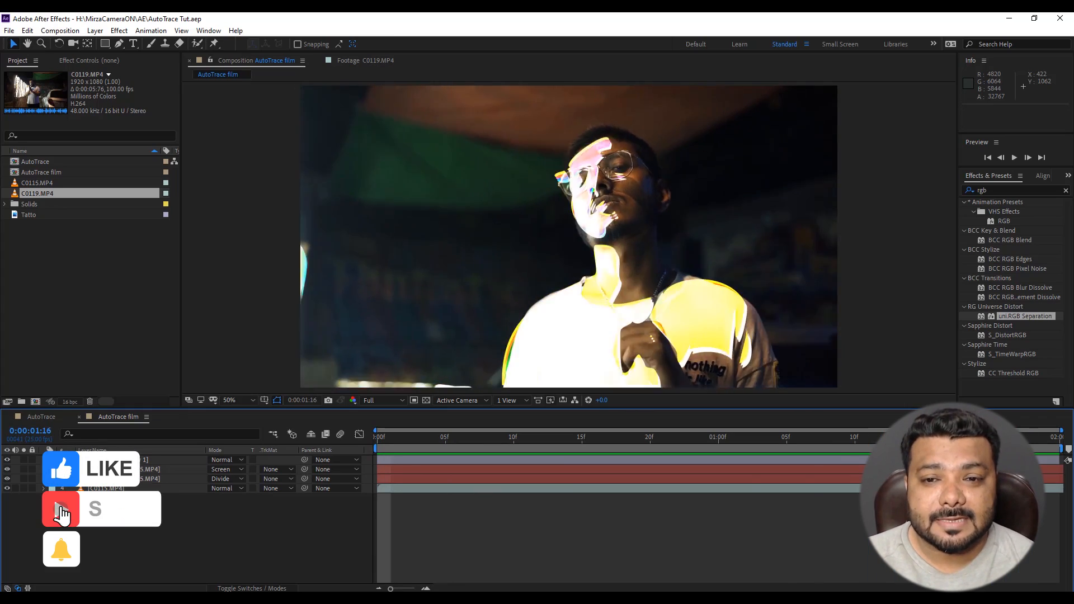
{"action": "key", "text": "Space"}
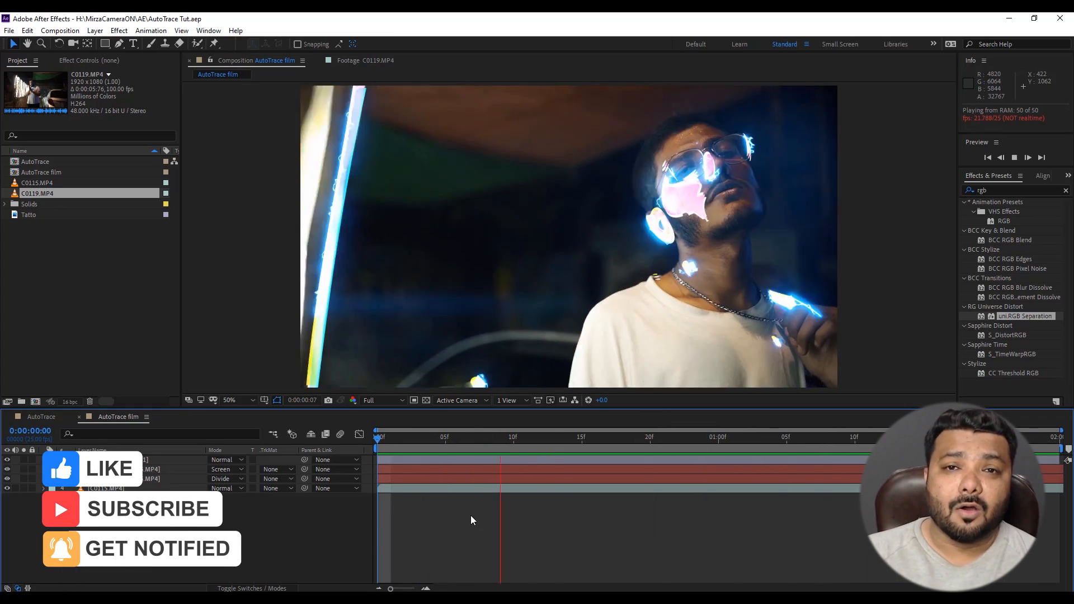